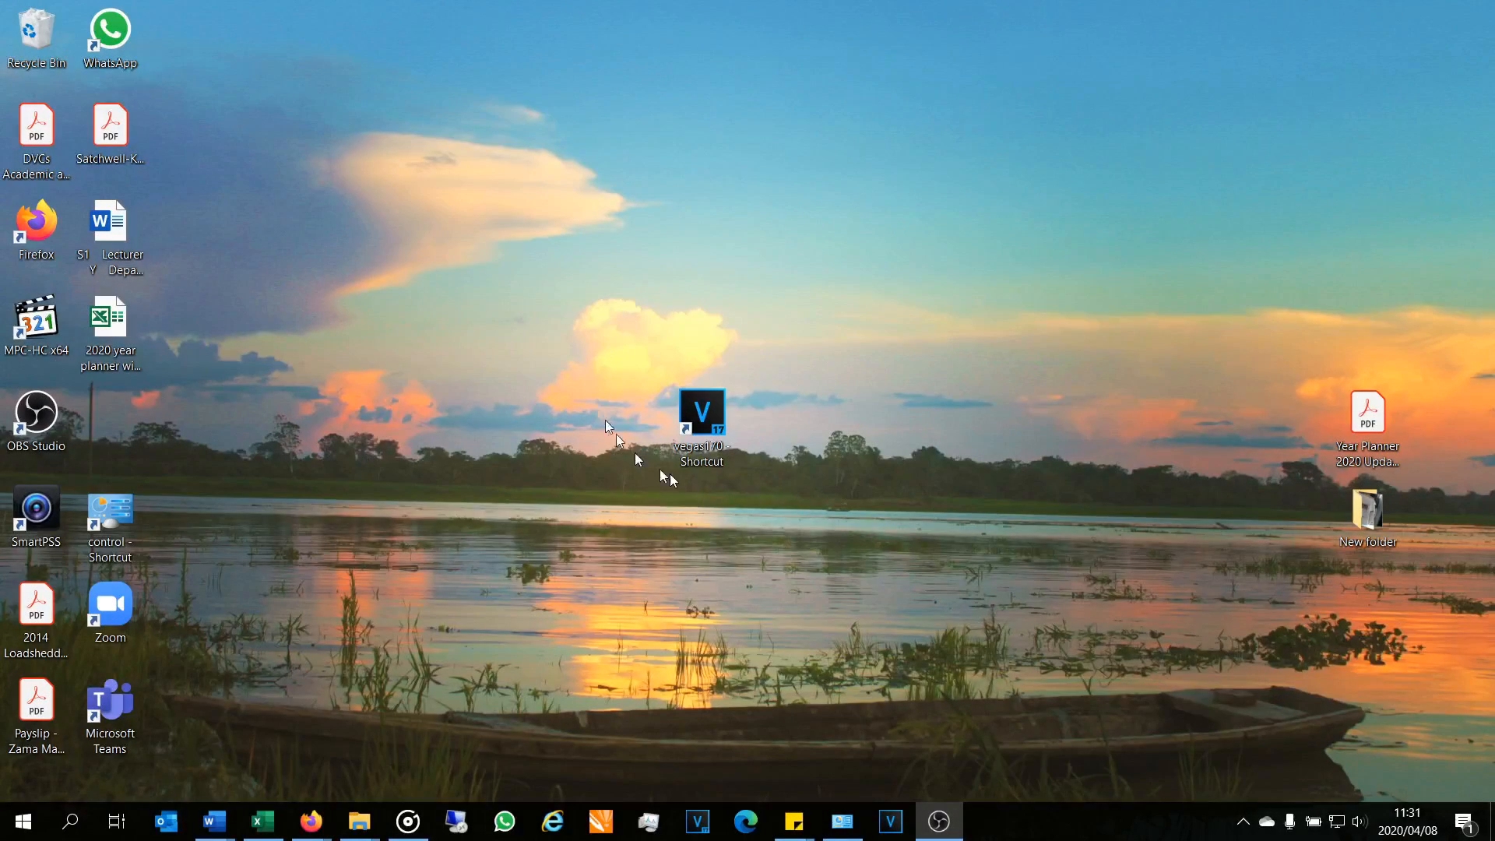
pyautogui.moveTo(718, 357)
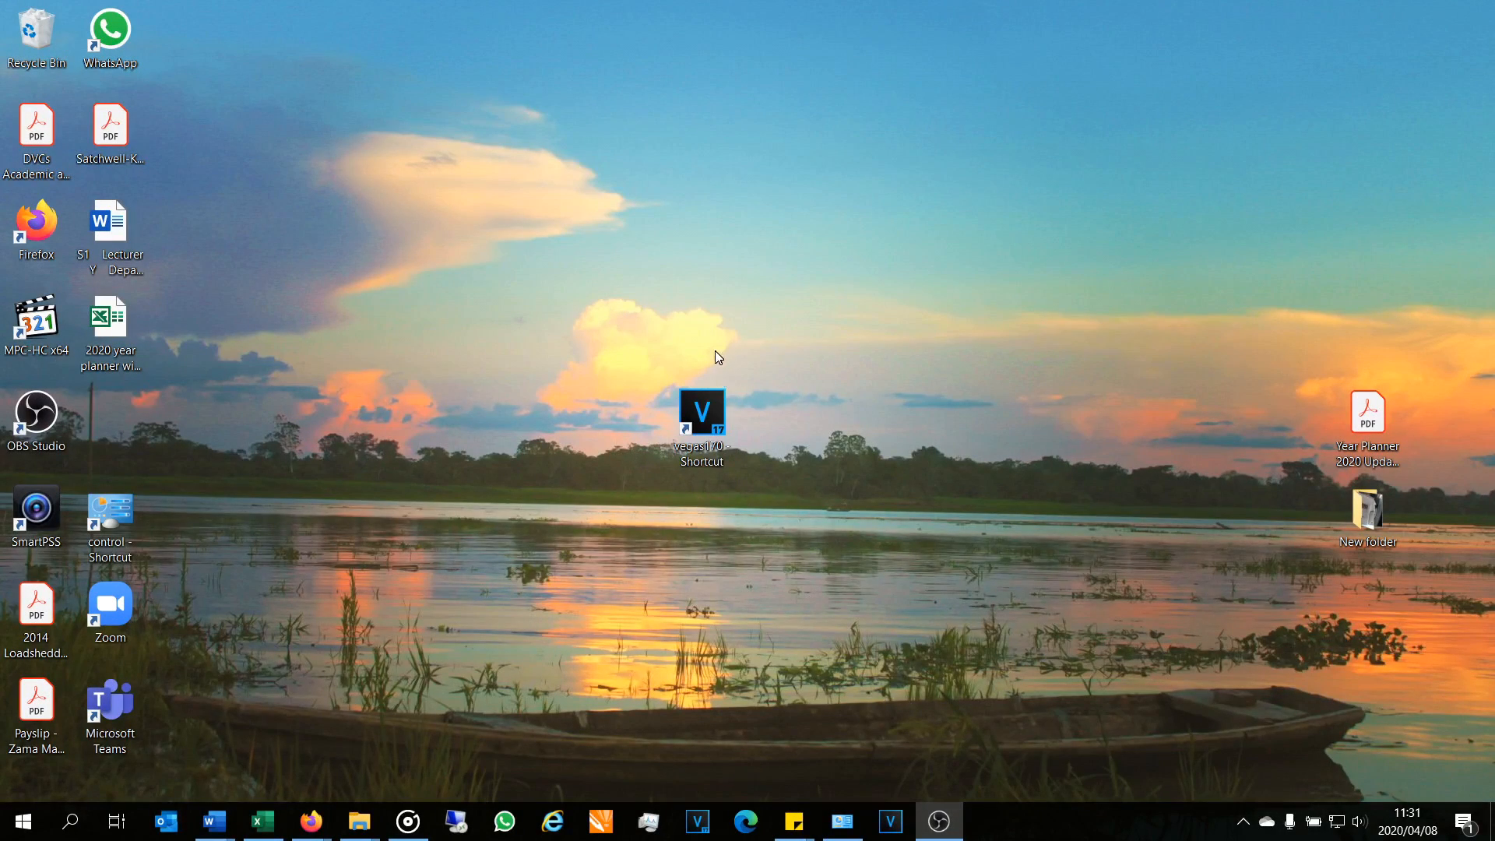
pyautogui.moveTo(620, 510)
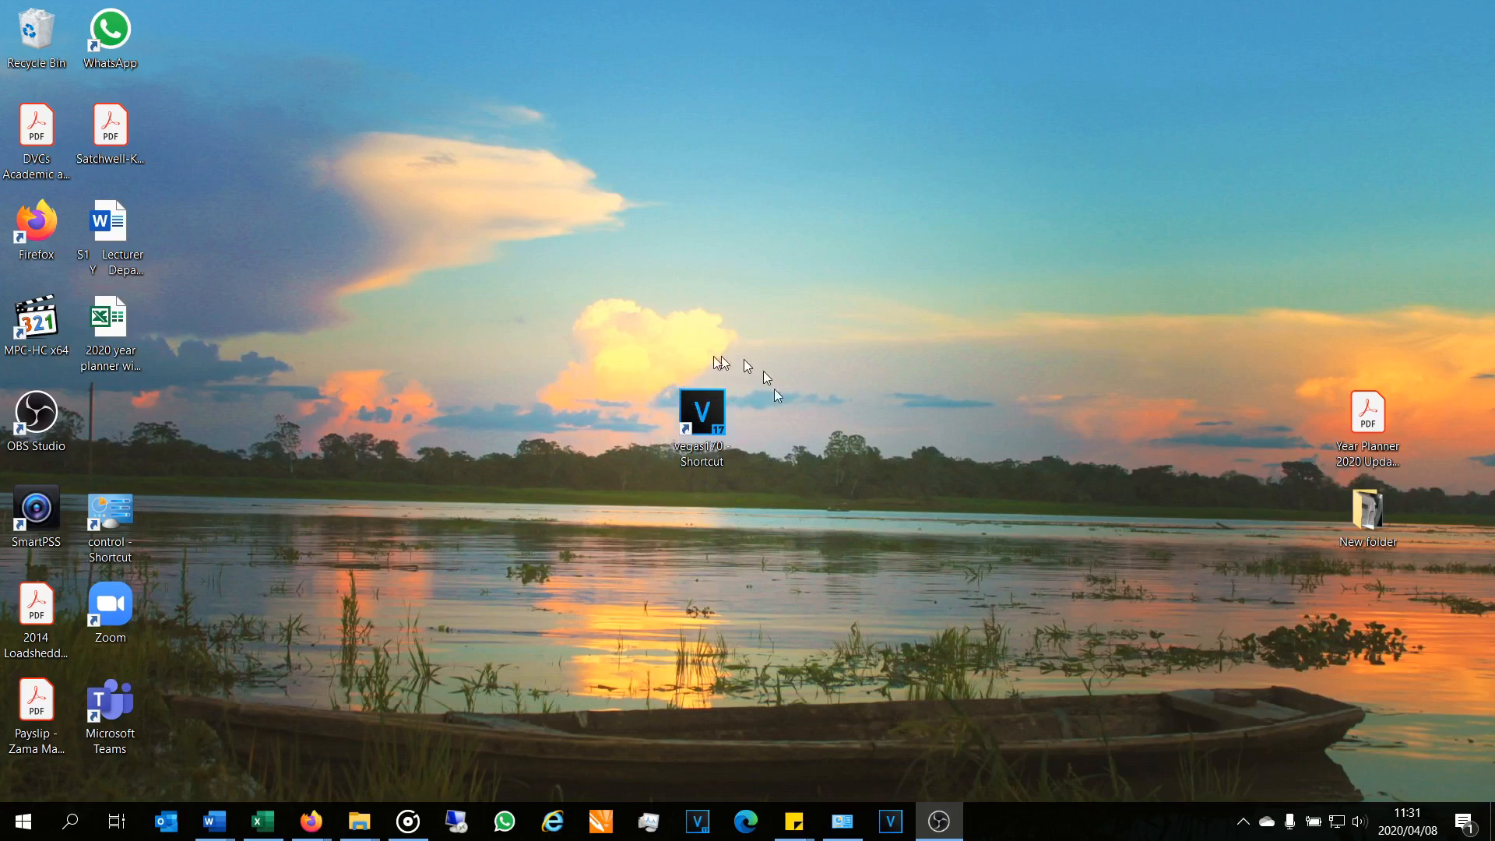
pyautogui.moveTo(777, 782)
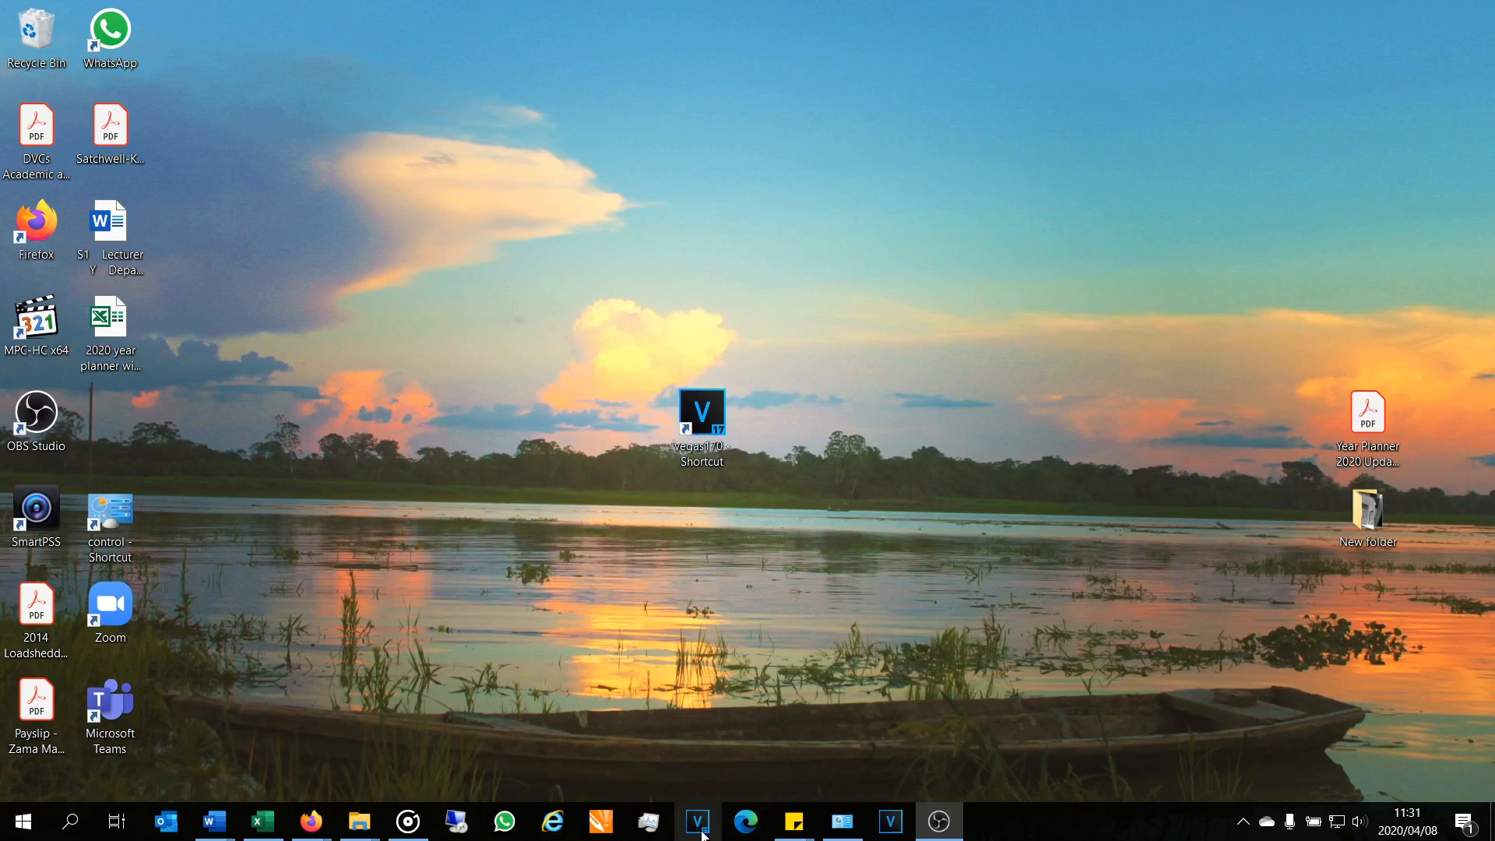
pyautogui.moveTo(697, 820)
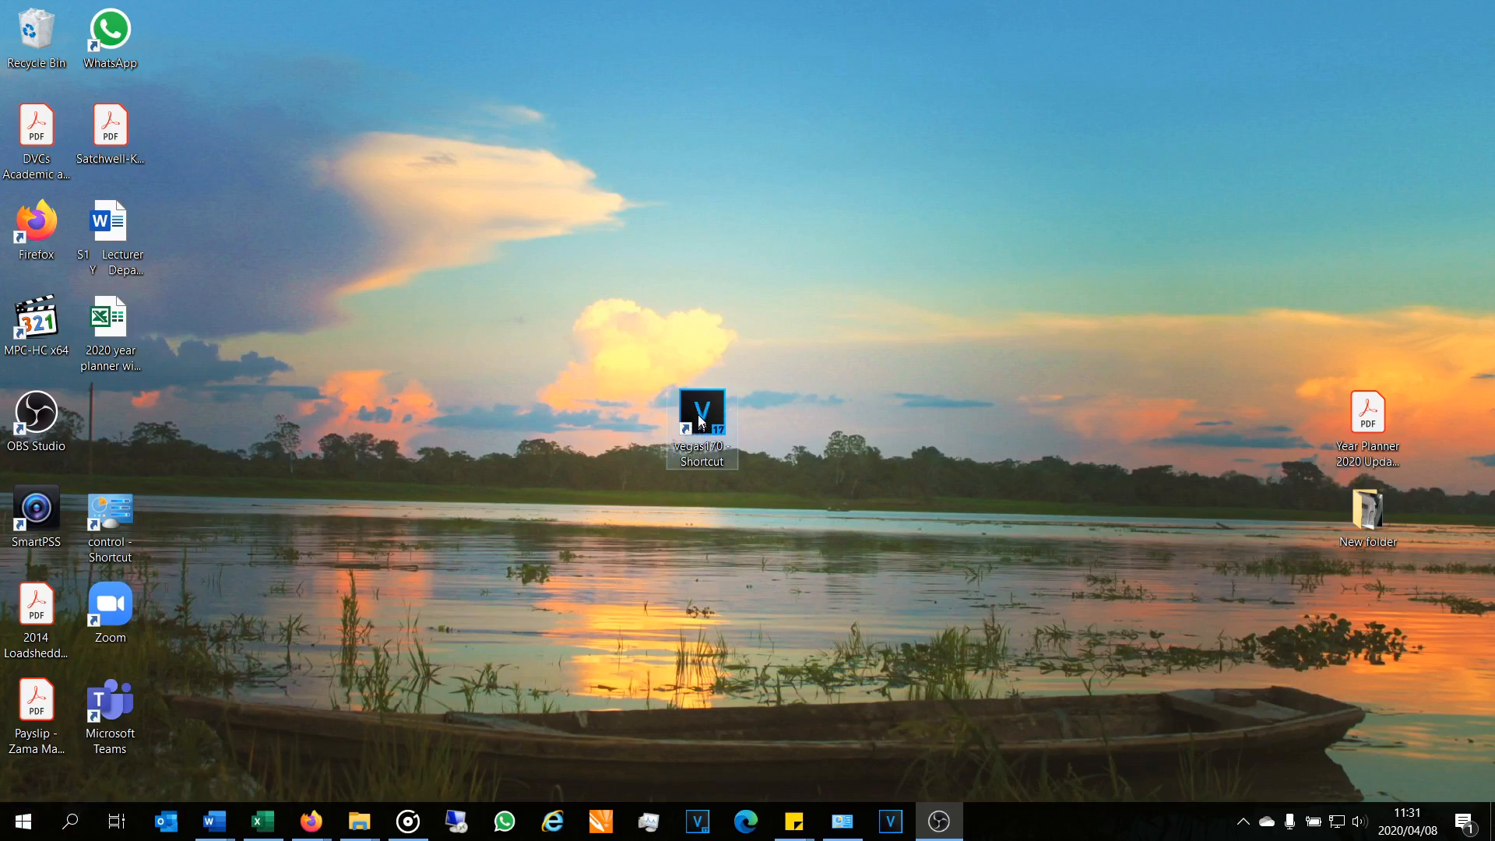
# Launch VEGAS Pro 17 from its desktop shortcut with Ctrl+Shift held, then dismiss the reset prompt.
pyautogui.press('ctrl+shift')
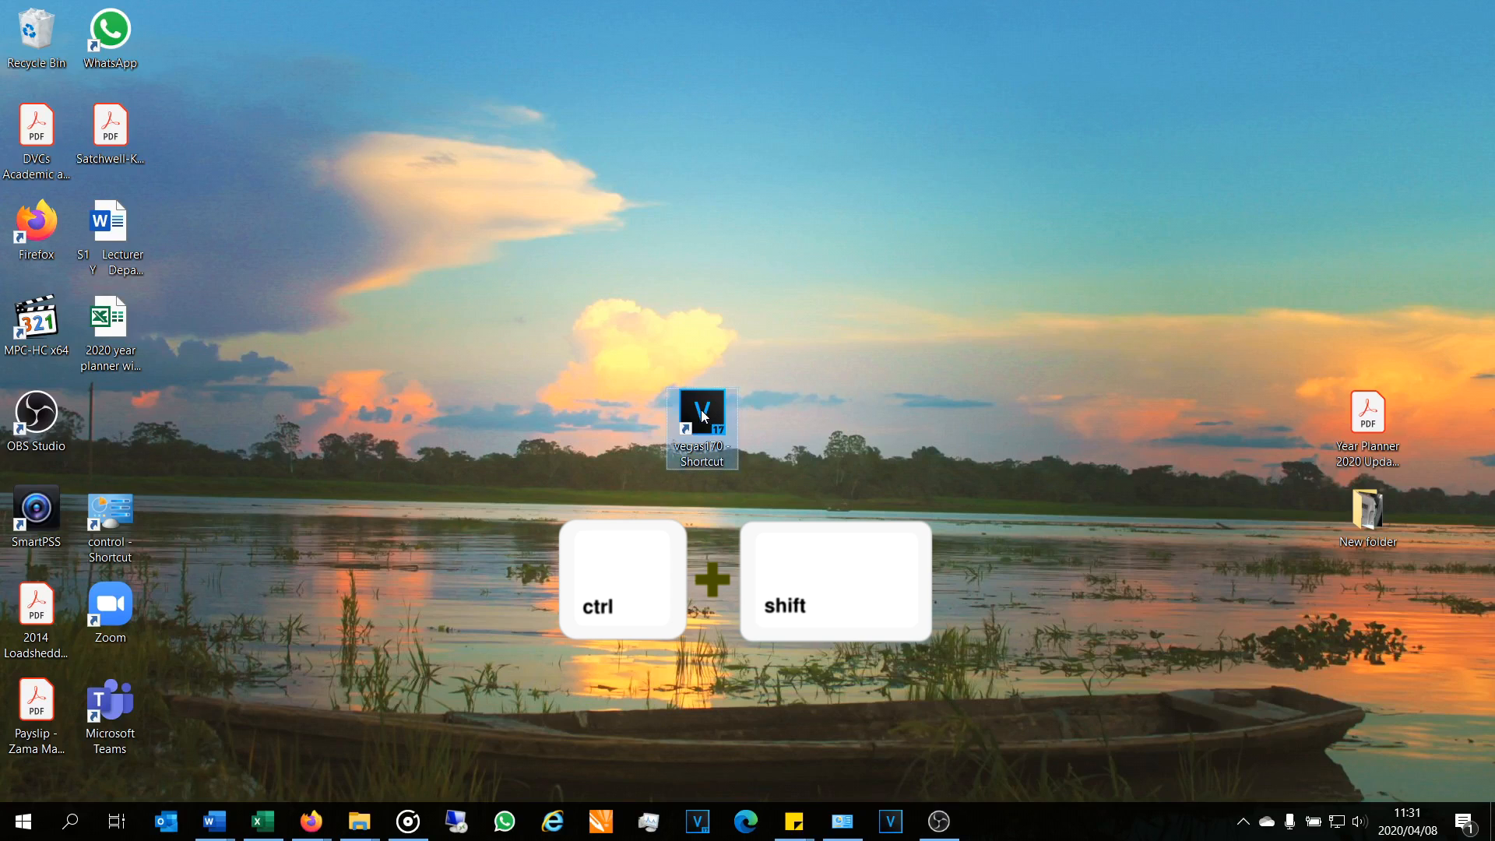
pyautogui.moveTo(701, 422)
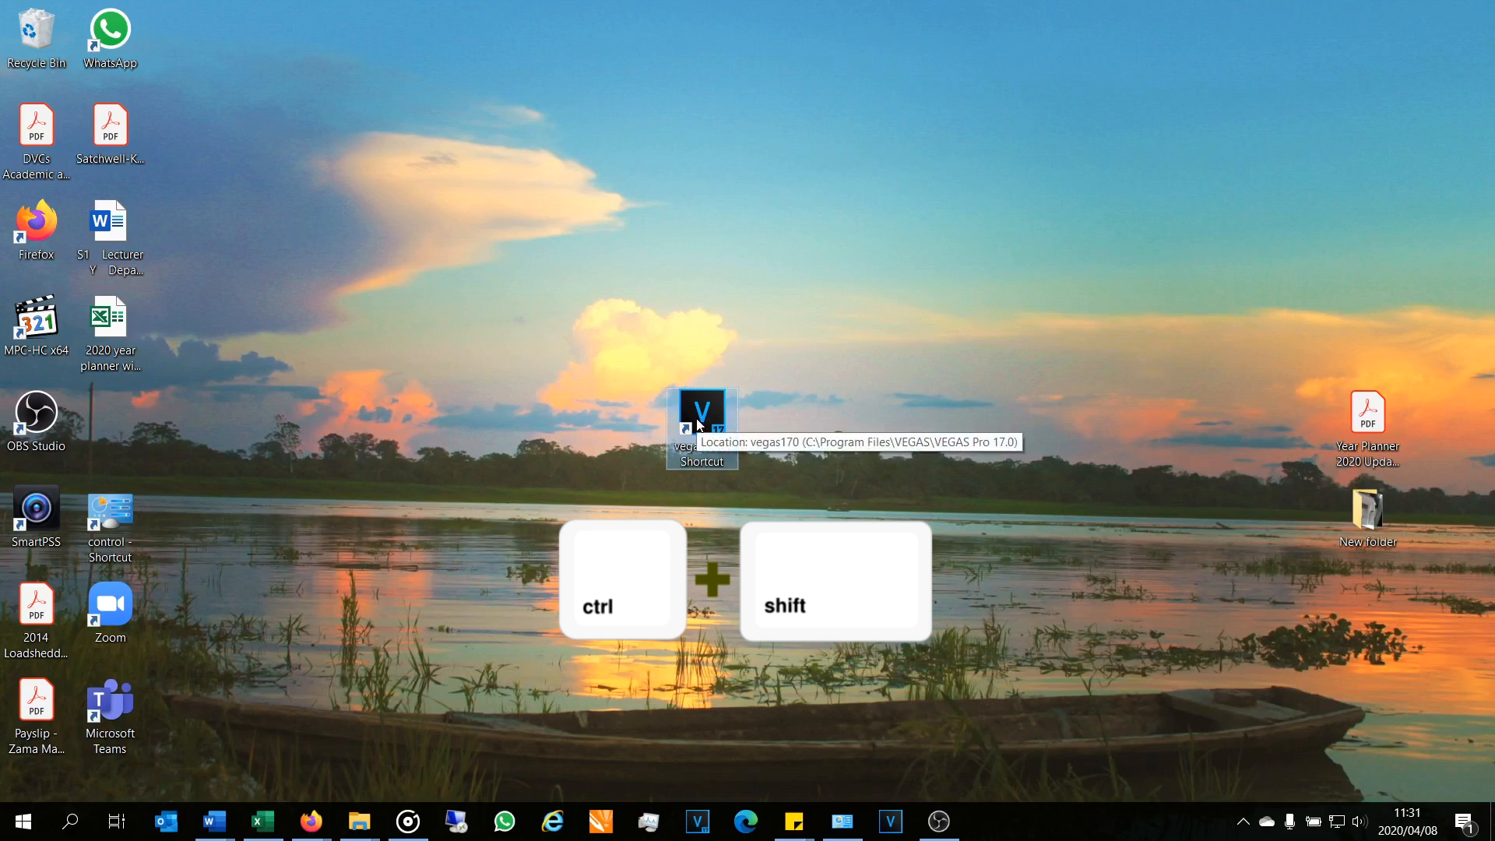
pyautogui.moveTo(796, 405)
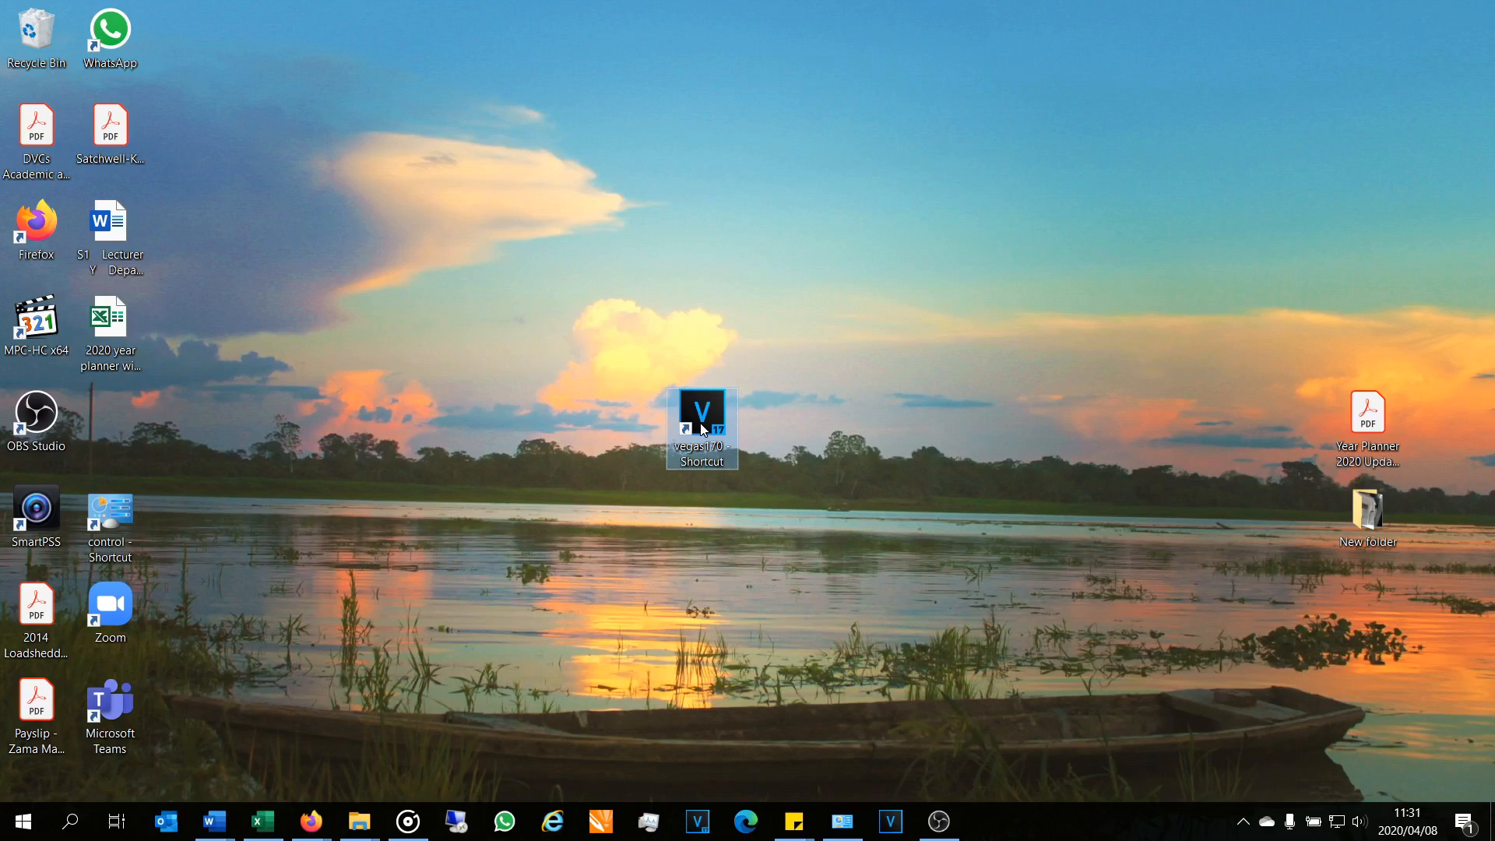
pyautogui.doubleClick(702, 429)
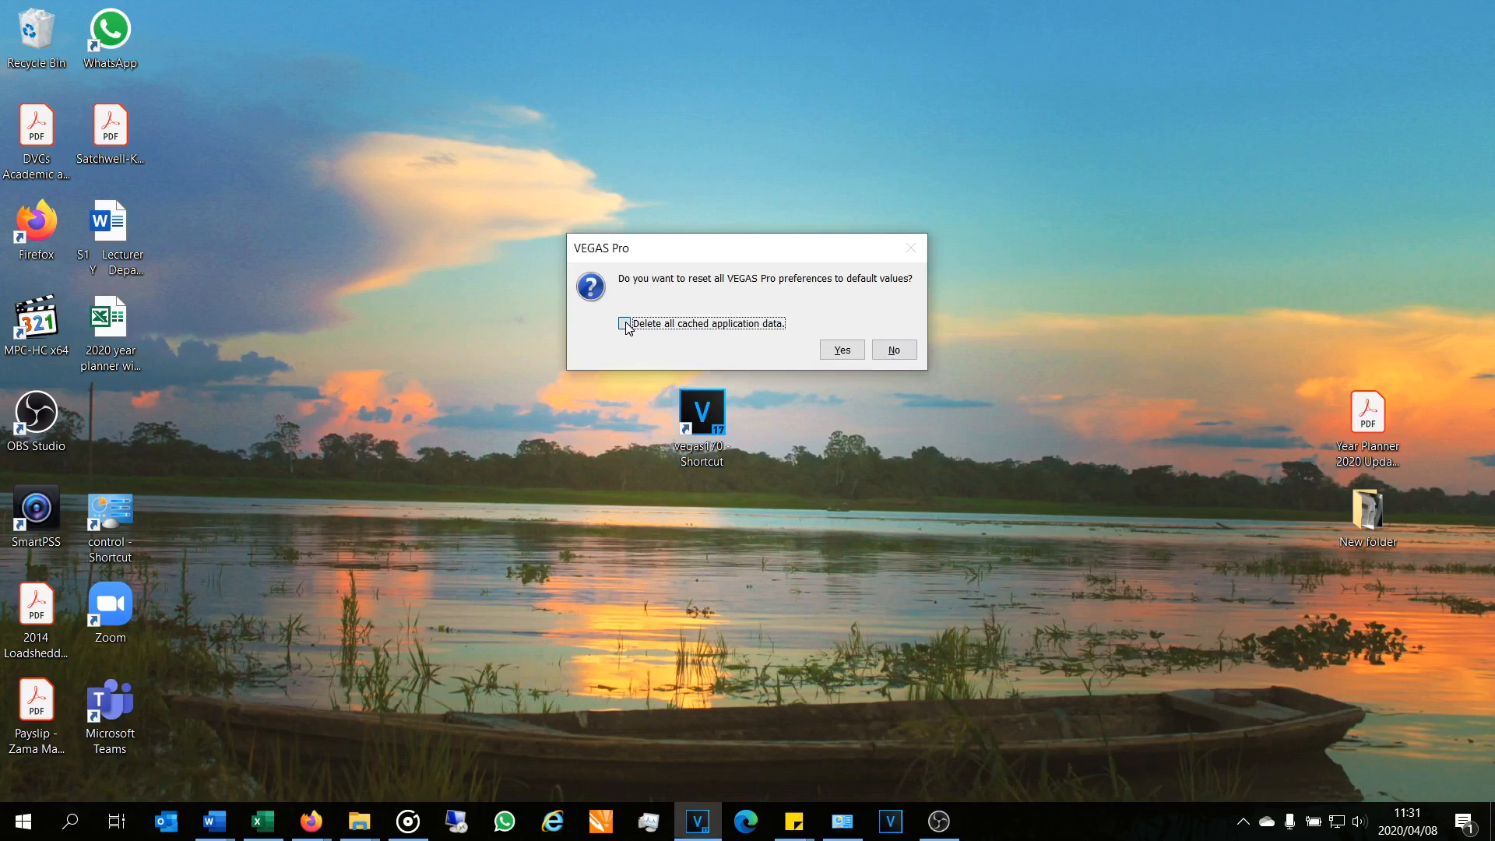
pyautogui.click(891, 349)
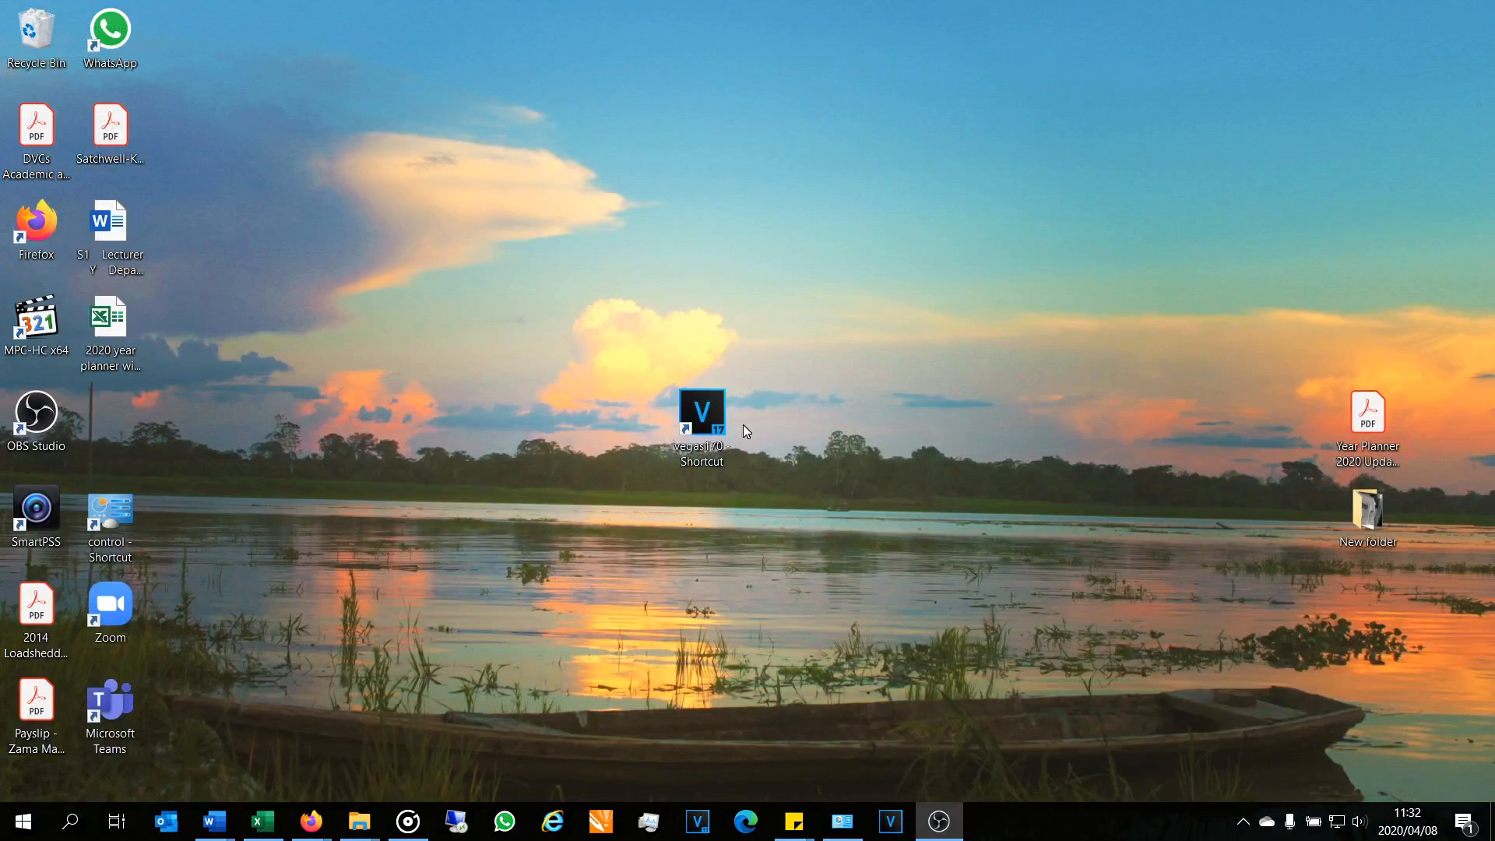
# Tick 'Delete all cached application data' and confirm Yes to reset preferences and start loading.
pyautogui.press('ctrl+shift')
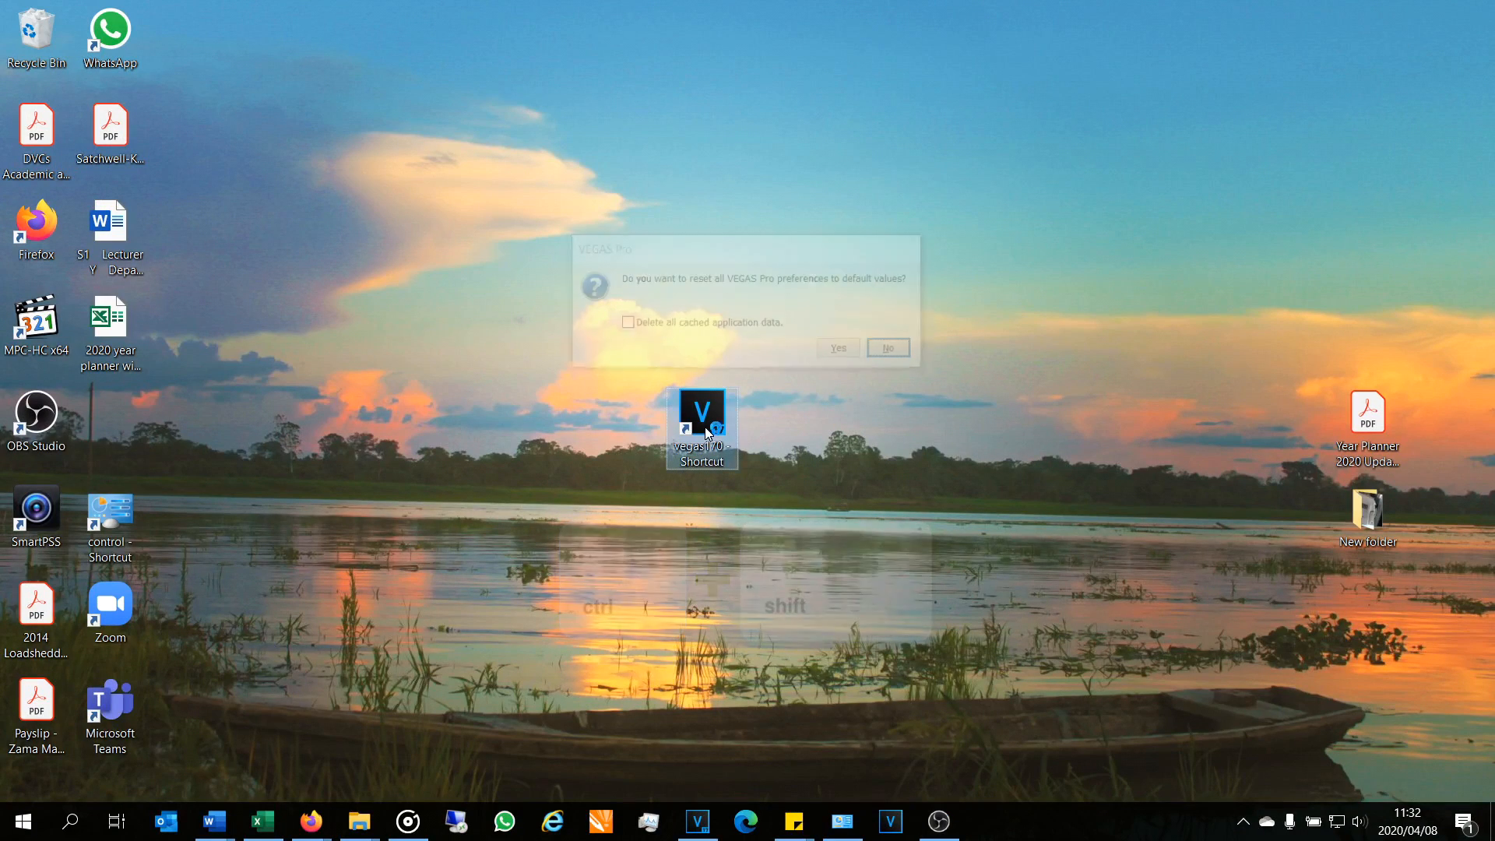
pyautogui.click(625, 323)
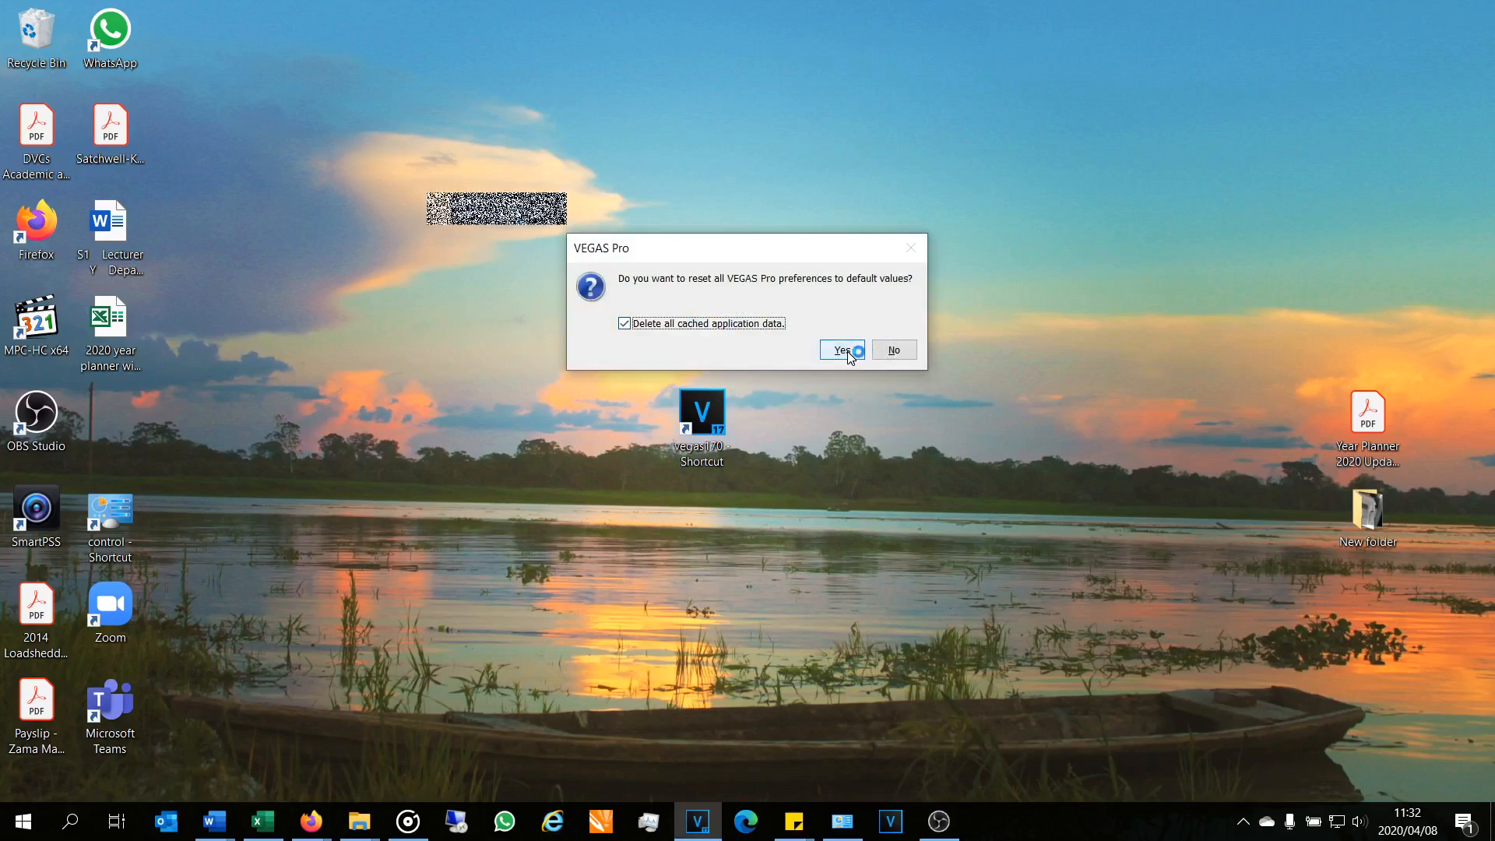
pyautogui.click(839, 349)
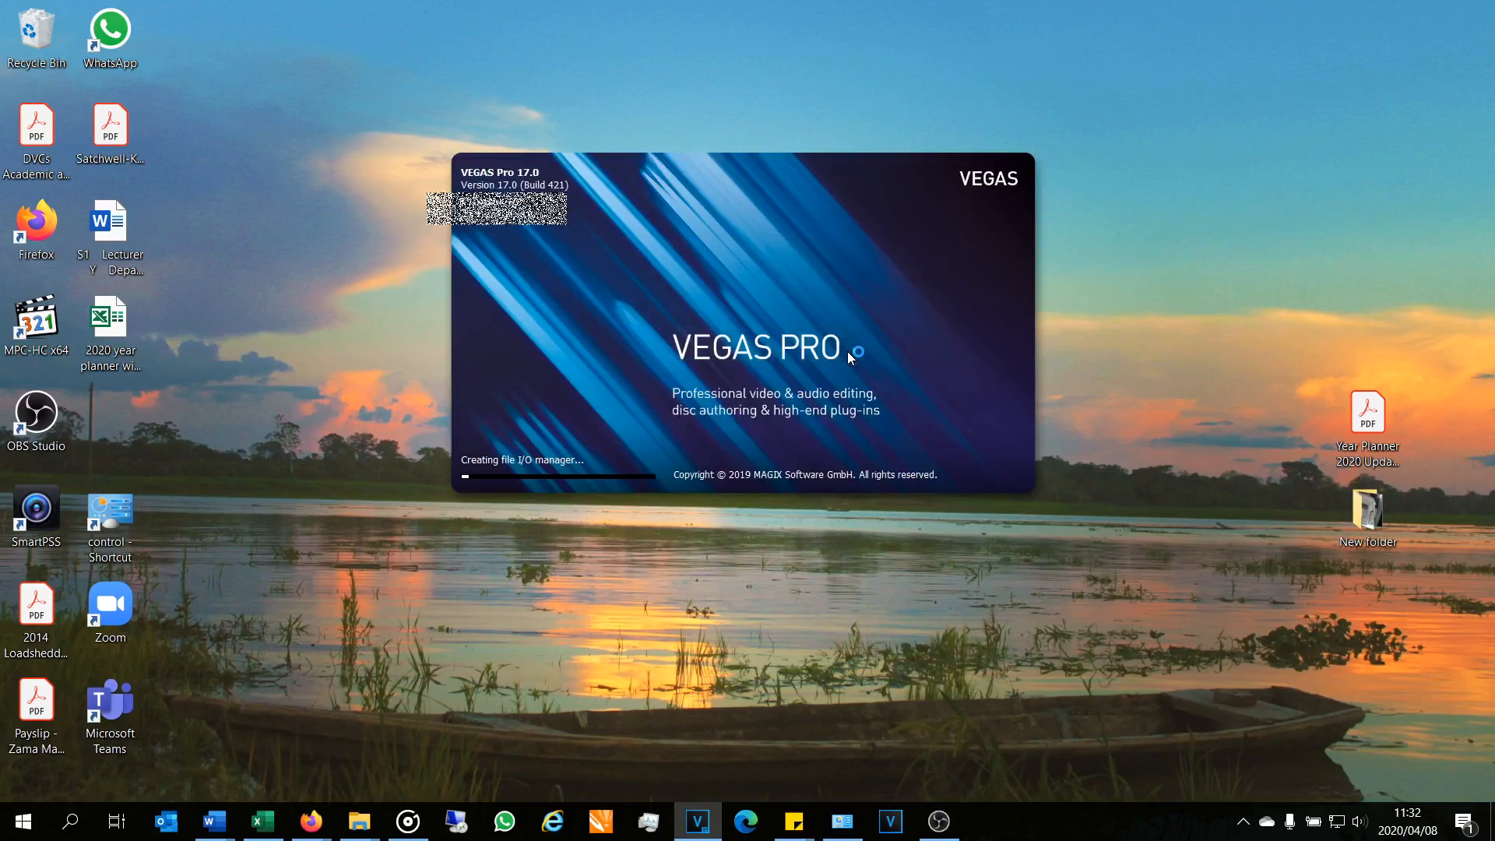